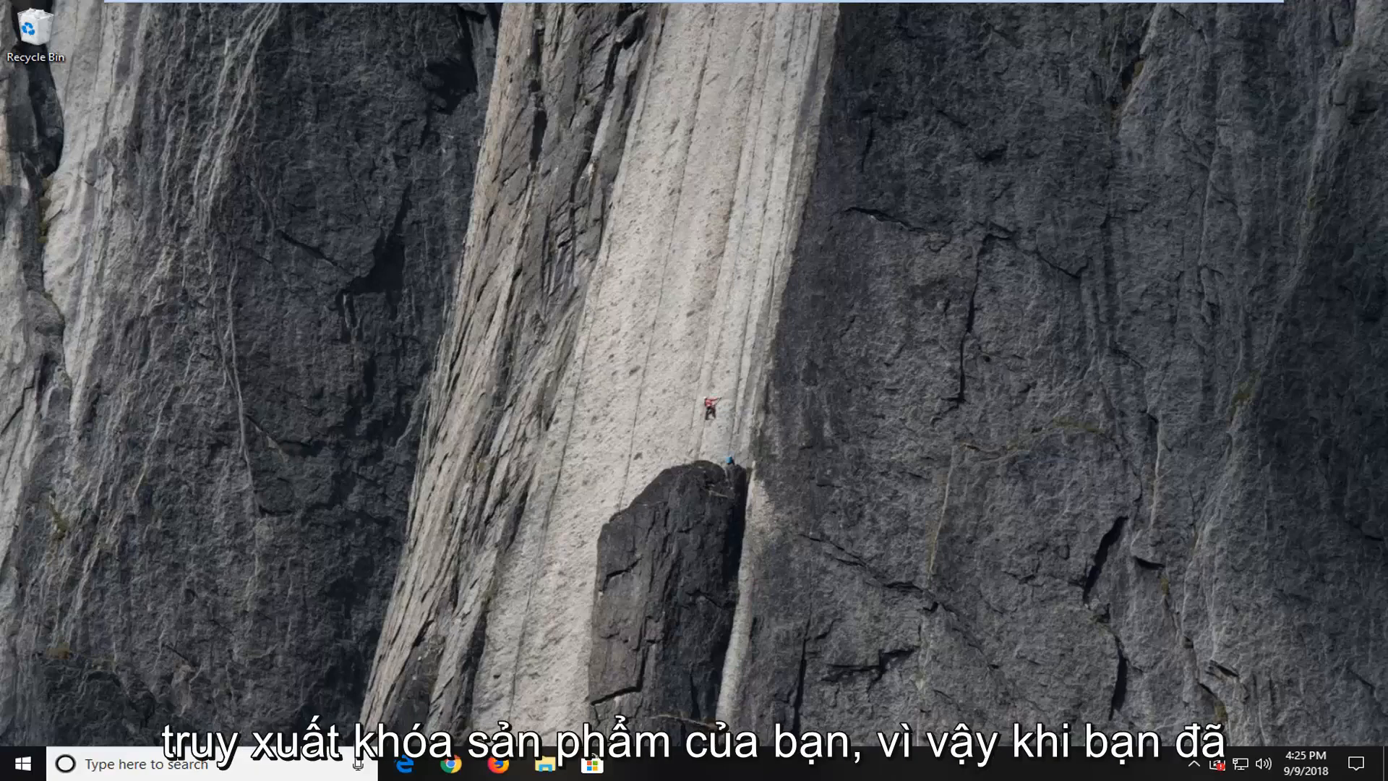
mouse_move(238, 470)
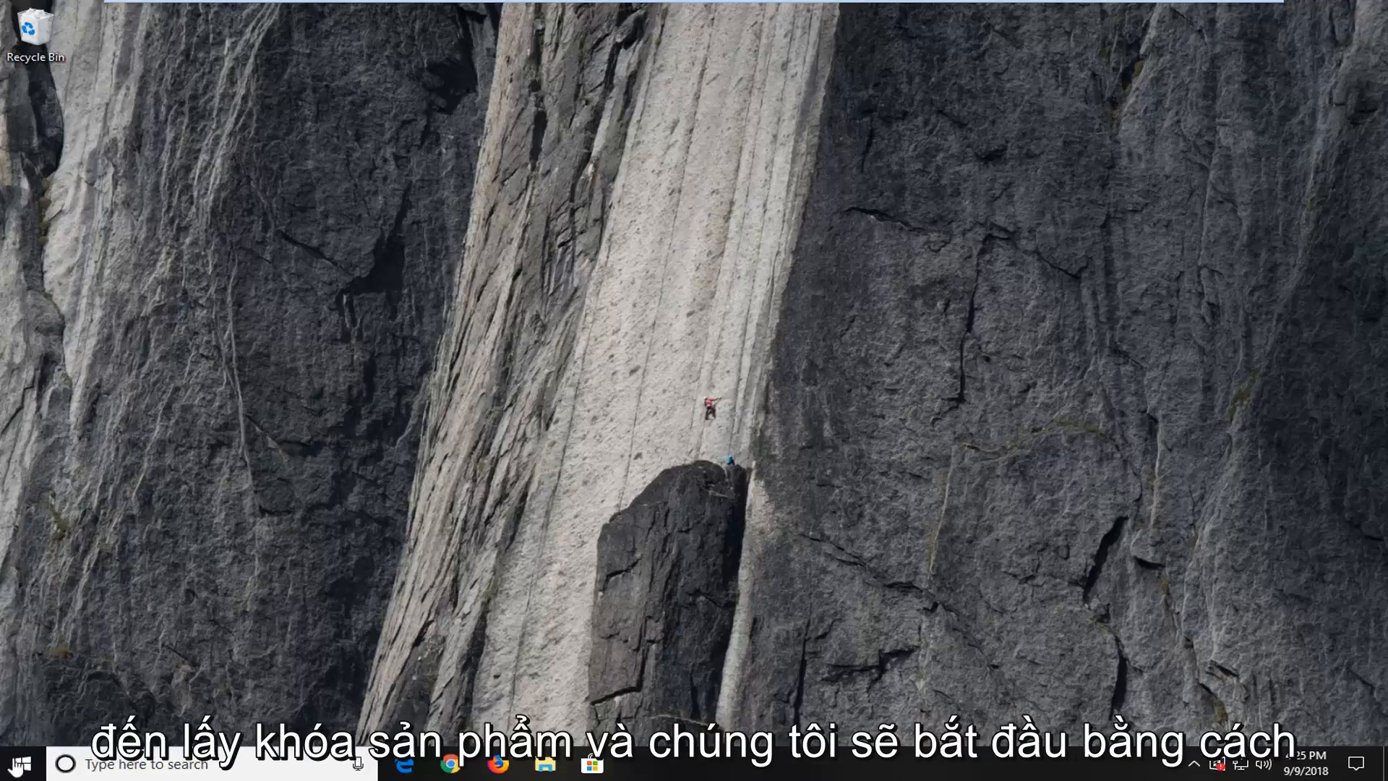
Search the Start menu for 'powershe' and launch Windows PowerShell as administrator
left_click(13, 763)
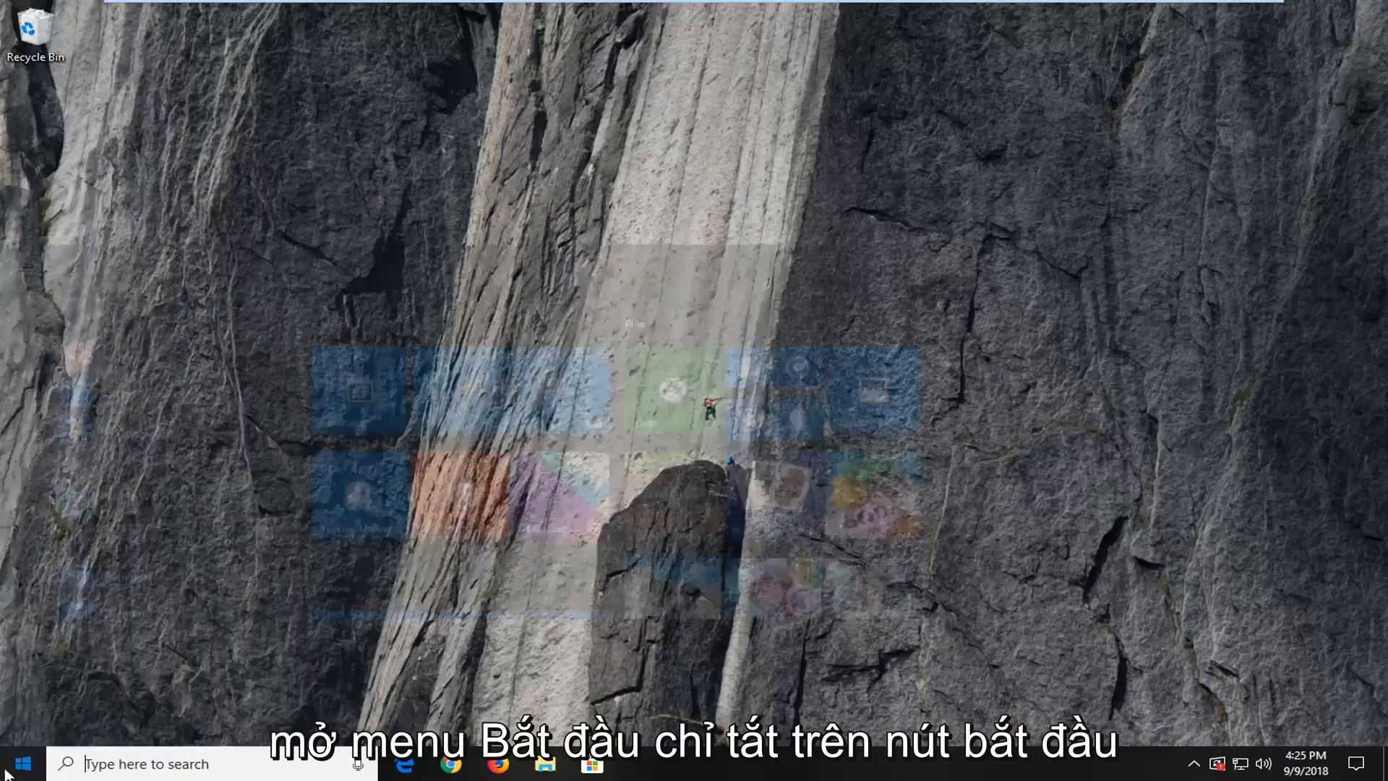
left_click(19, 763)
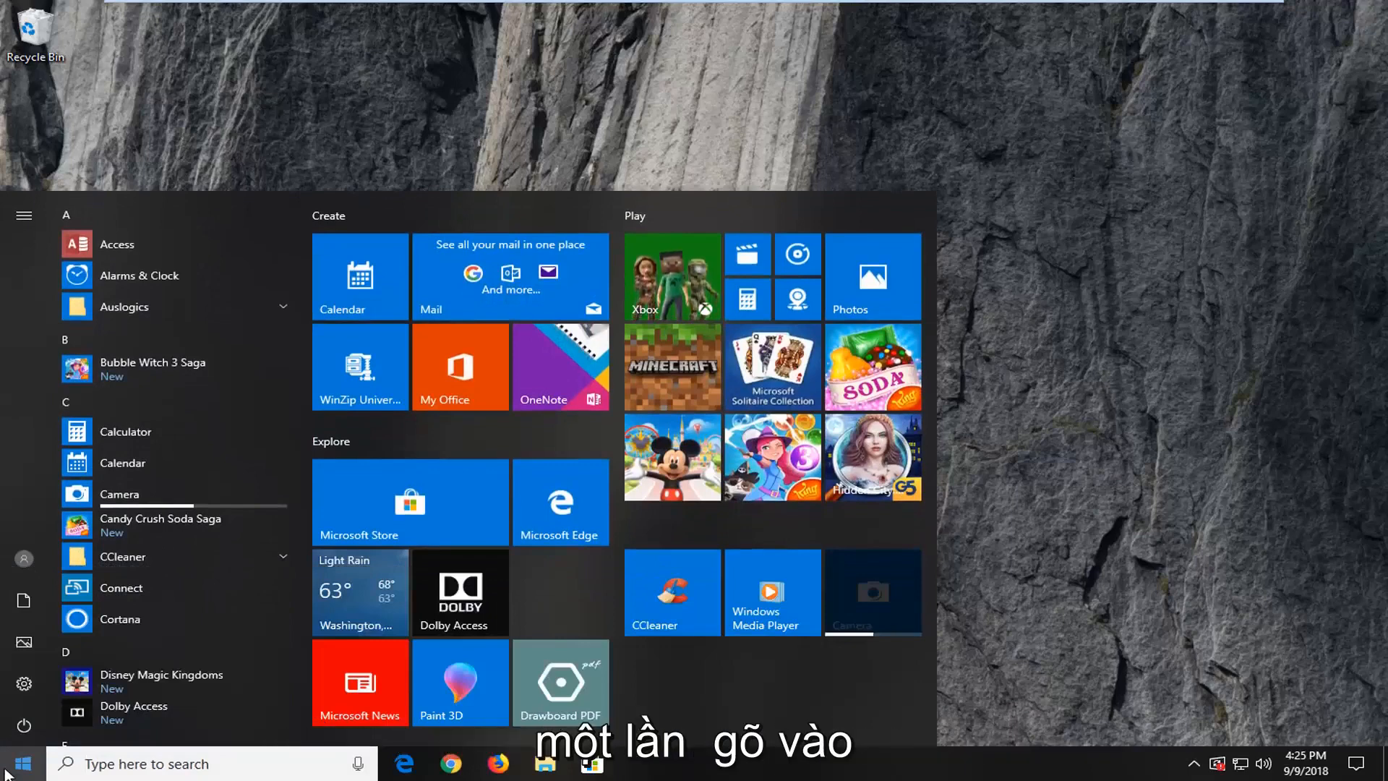
type("powershell")
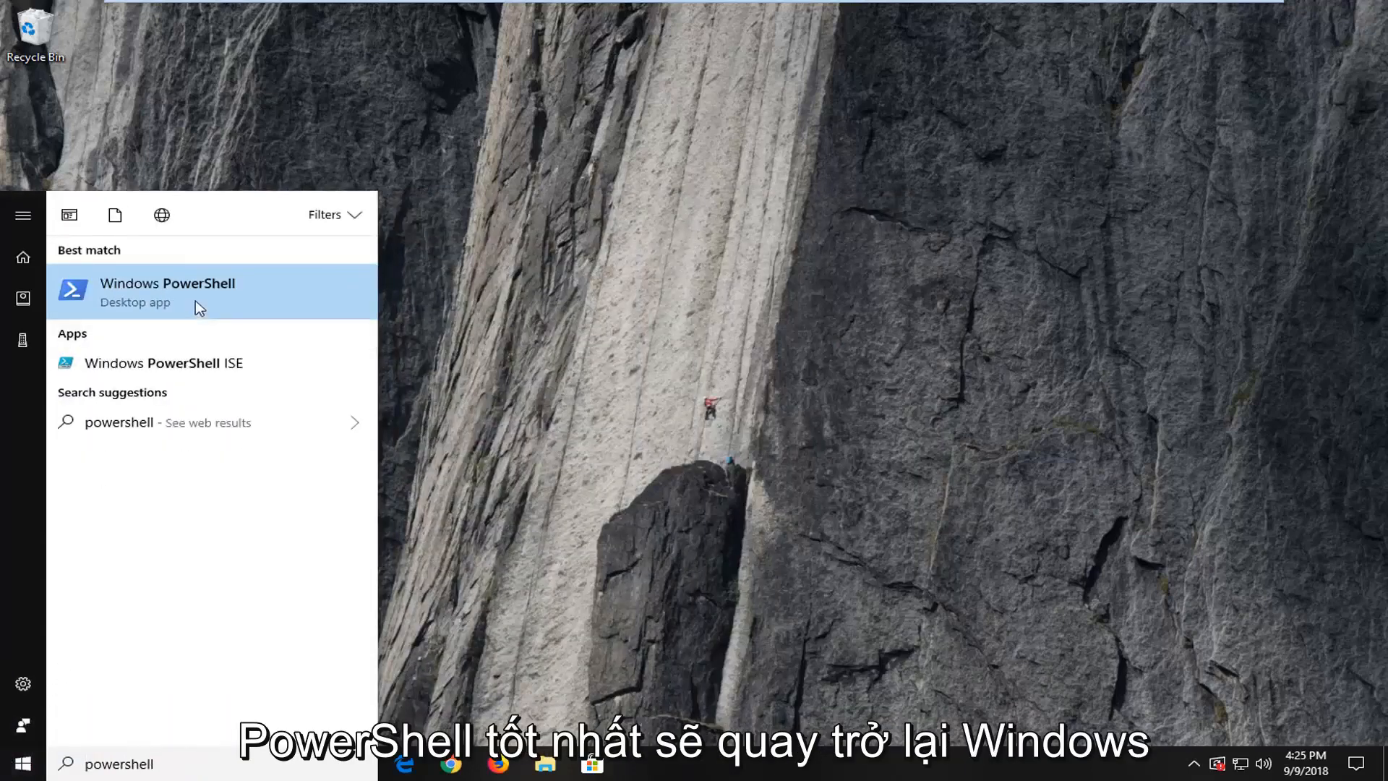
right_click(168, 291)
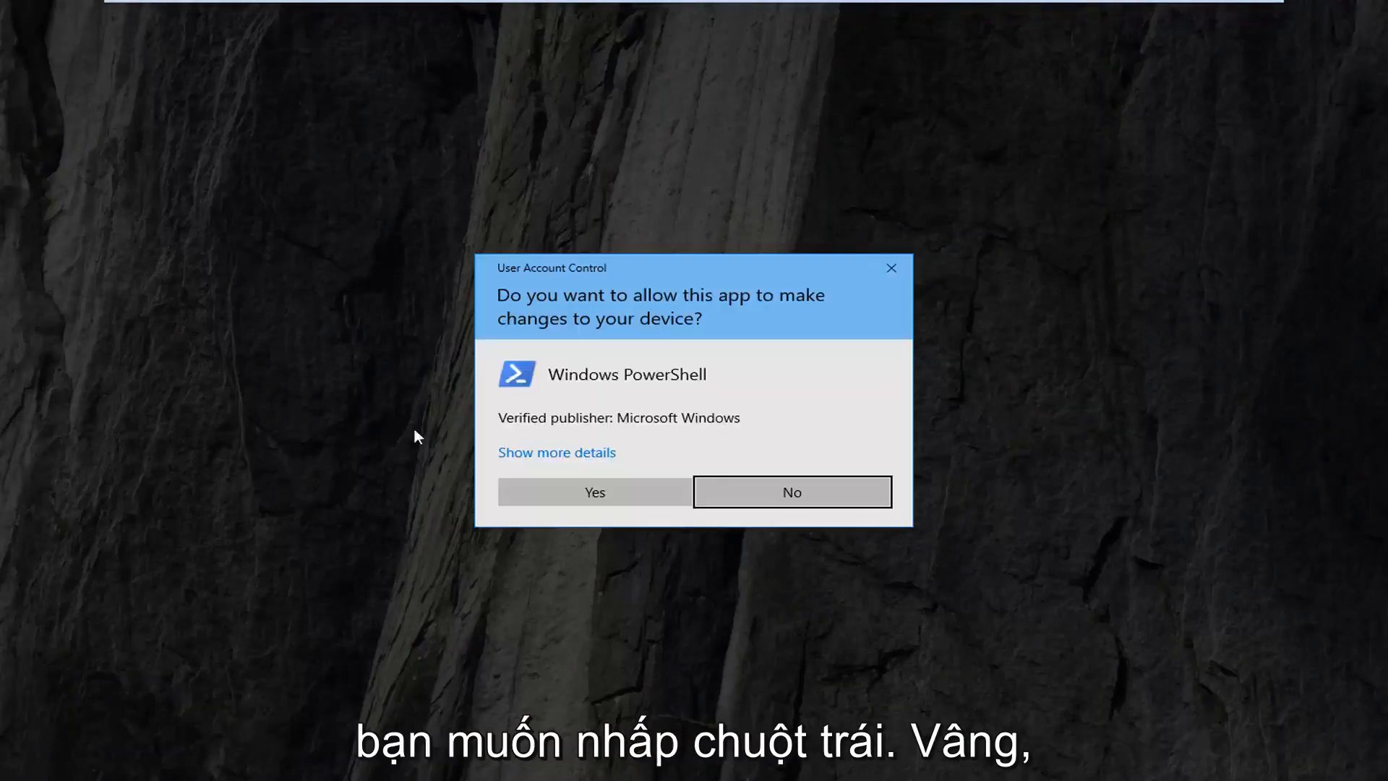
Accept the User Account Control prompt to get an elevated PowerShell window
left_click(594, 492)
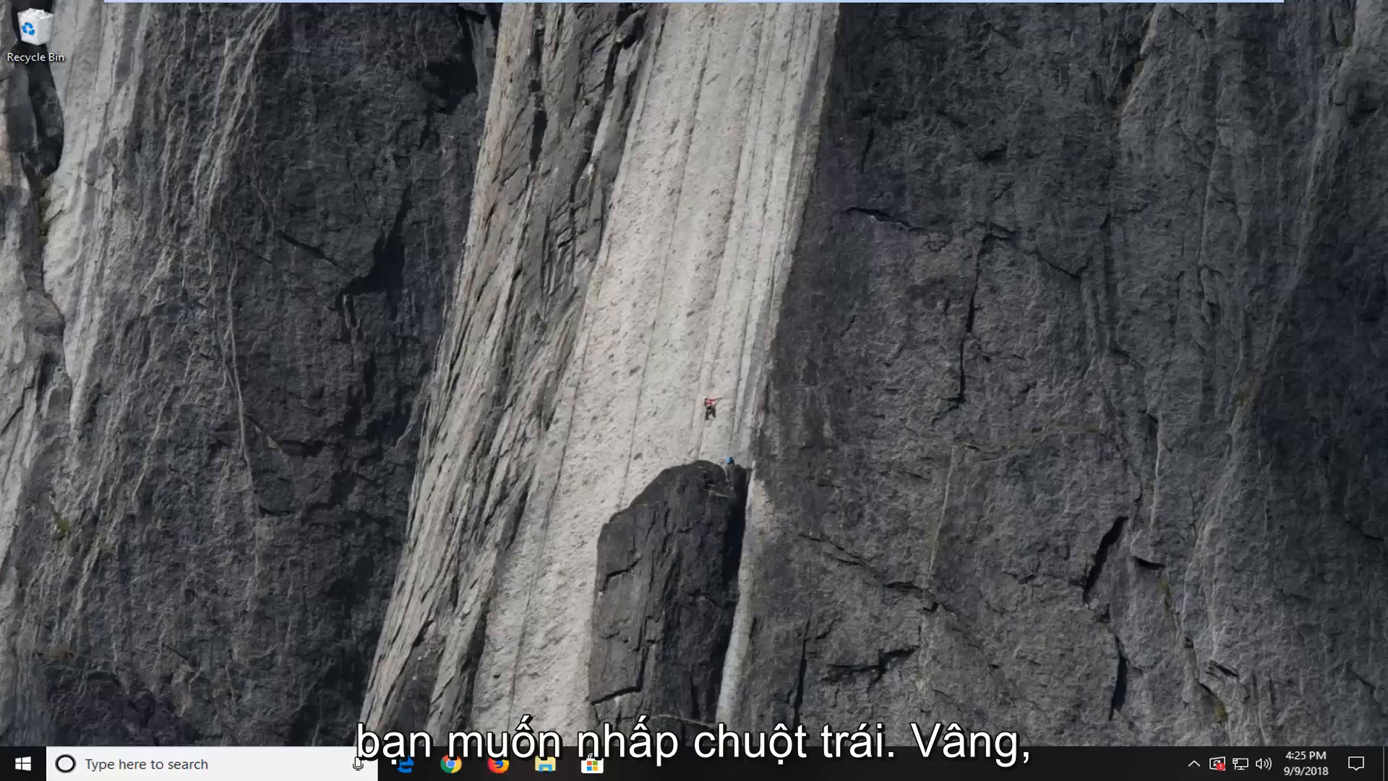
left_click(639, 763)
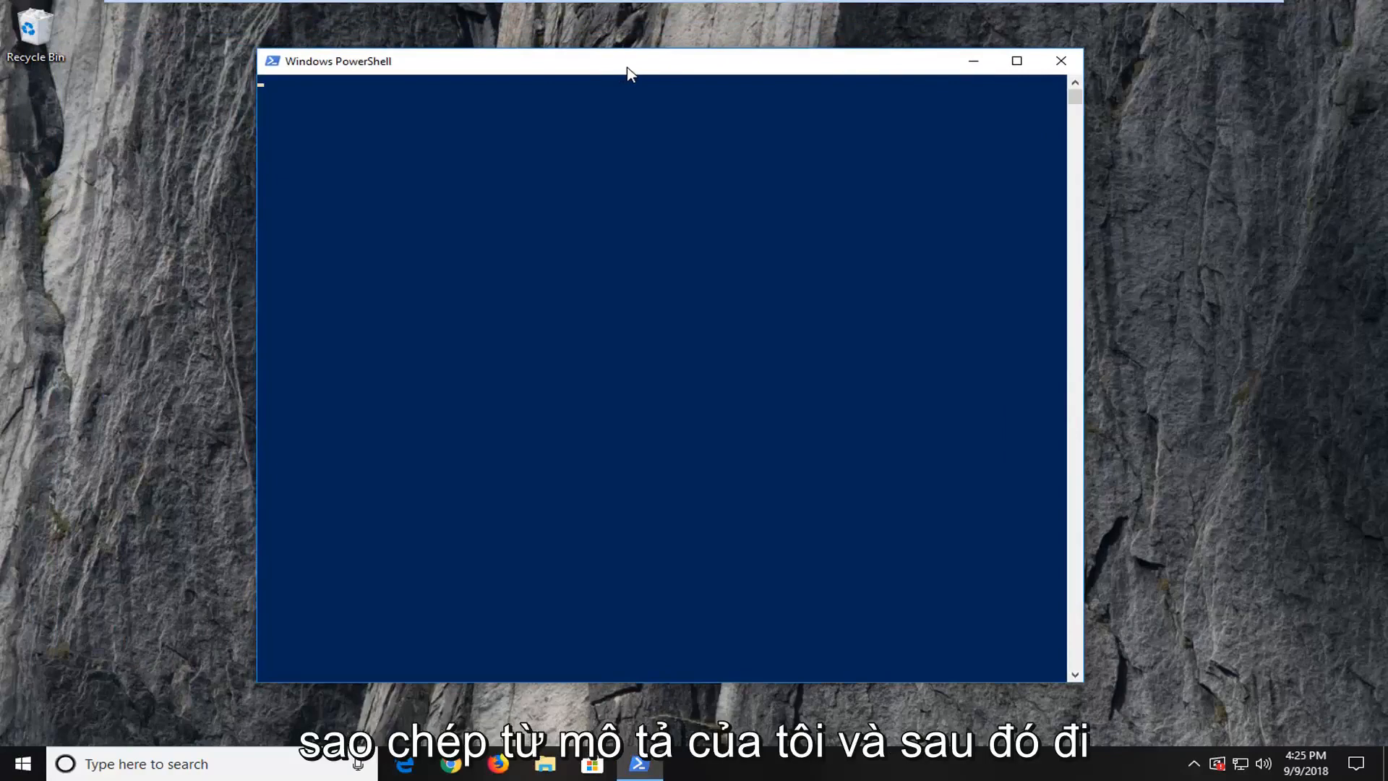
Reposition the window and run slmgr.vbs /upk at the system32 prompt
left_click_drag(629, 61, 644, 39)
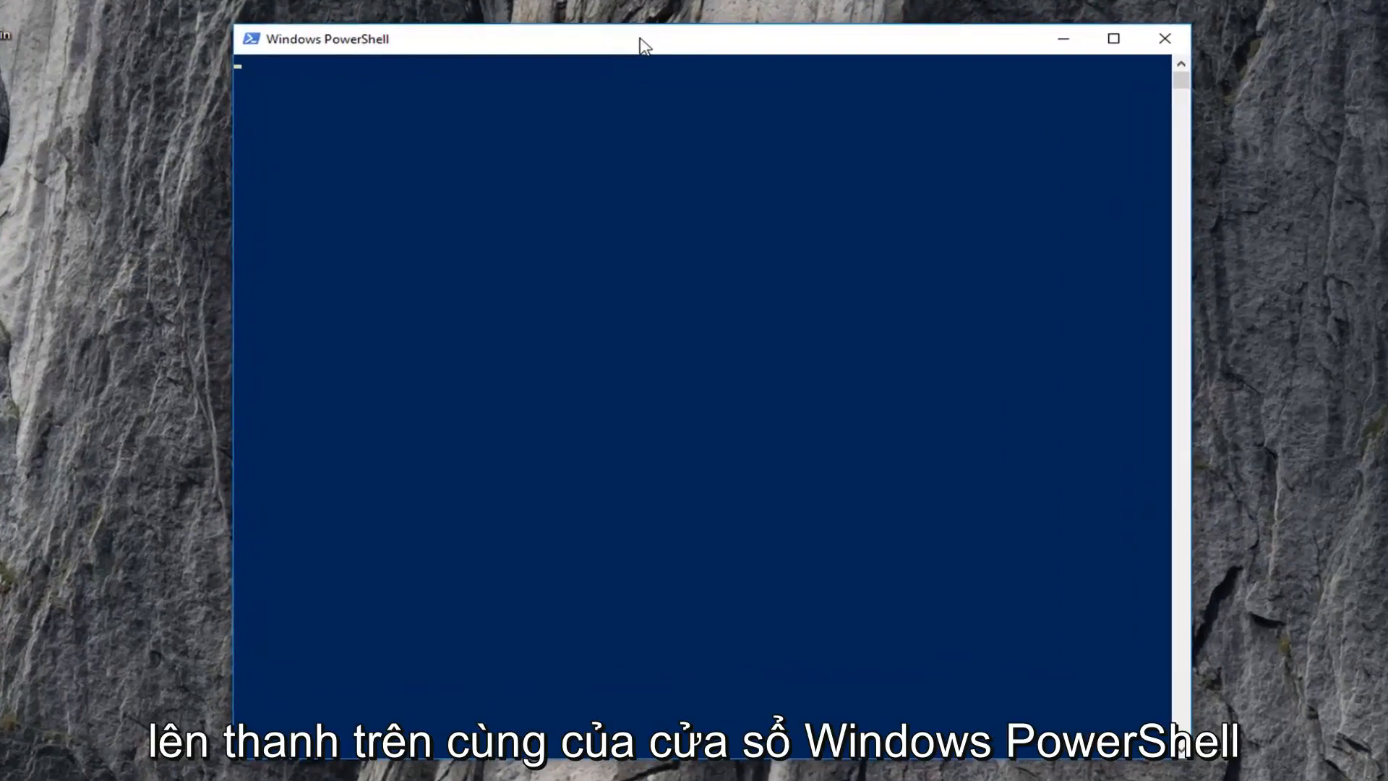
right_click(642, 39)
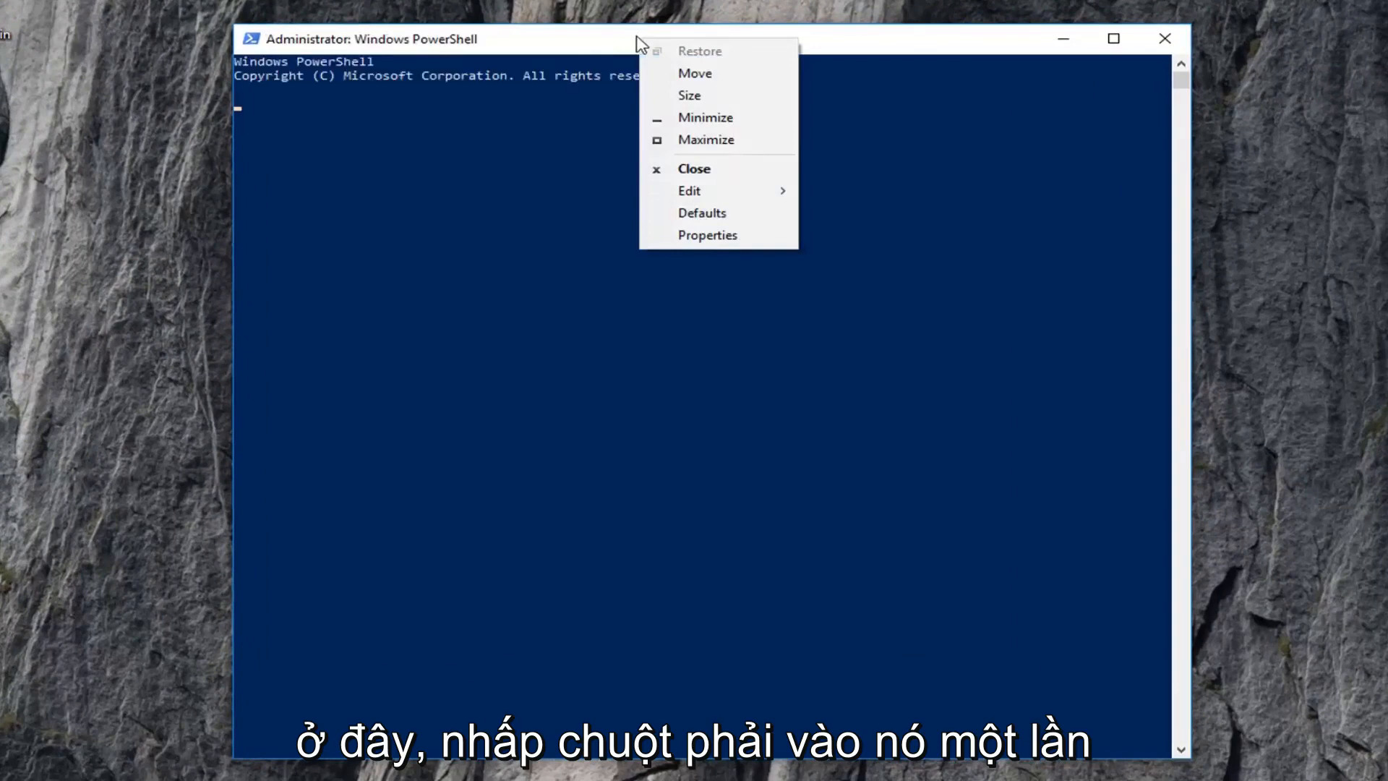
left_click(688, 190)
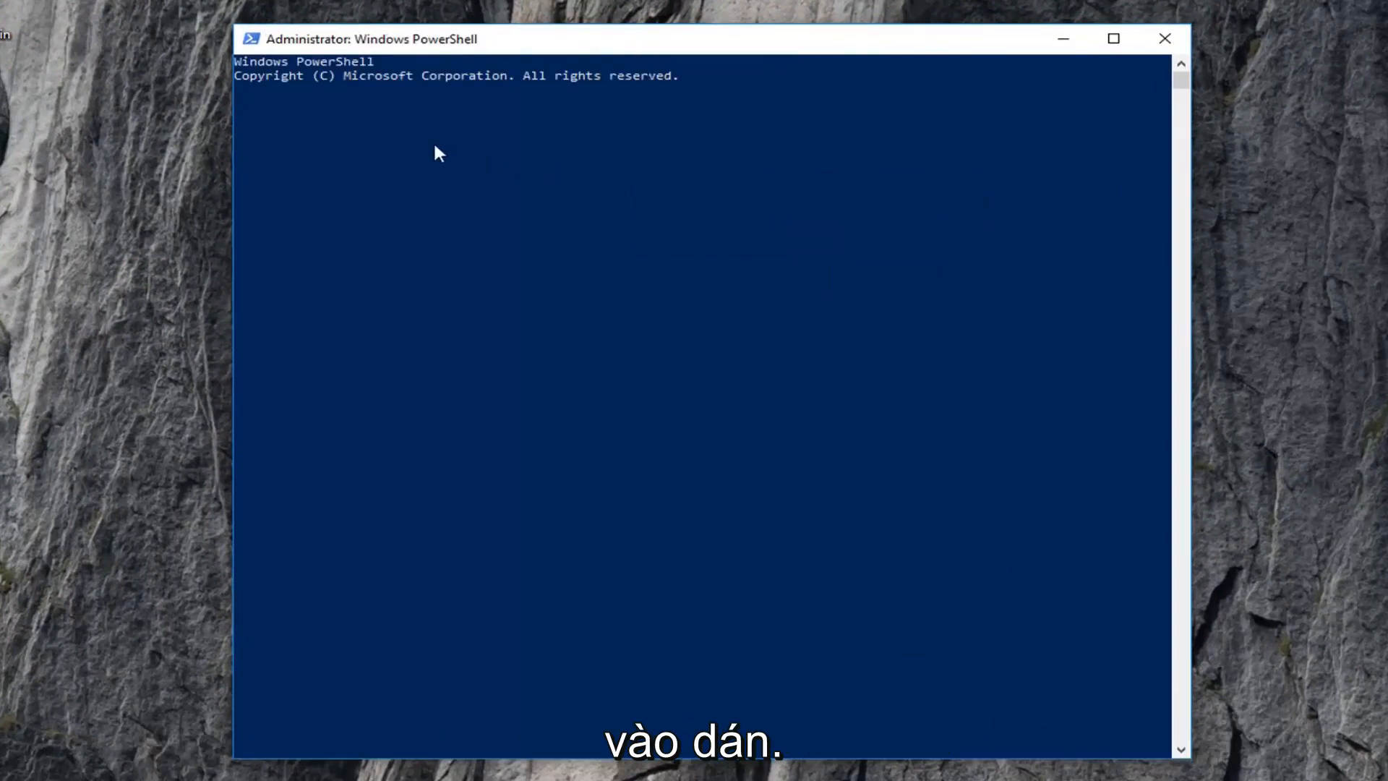
mouse_move(444, 147)
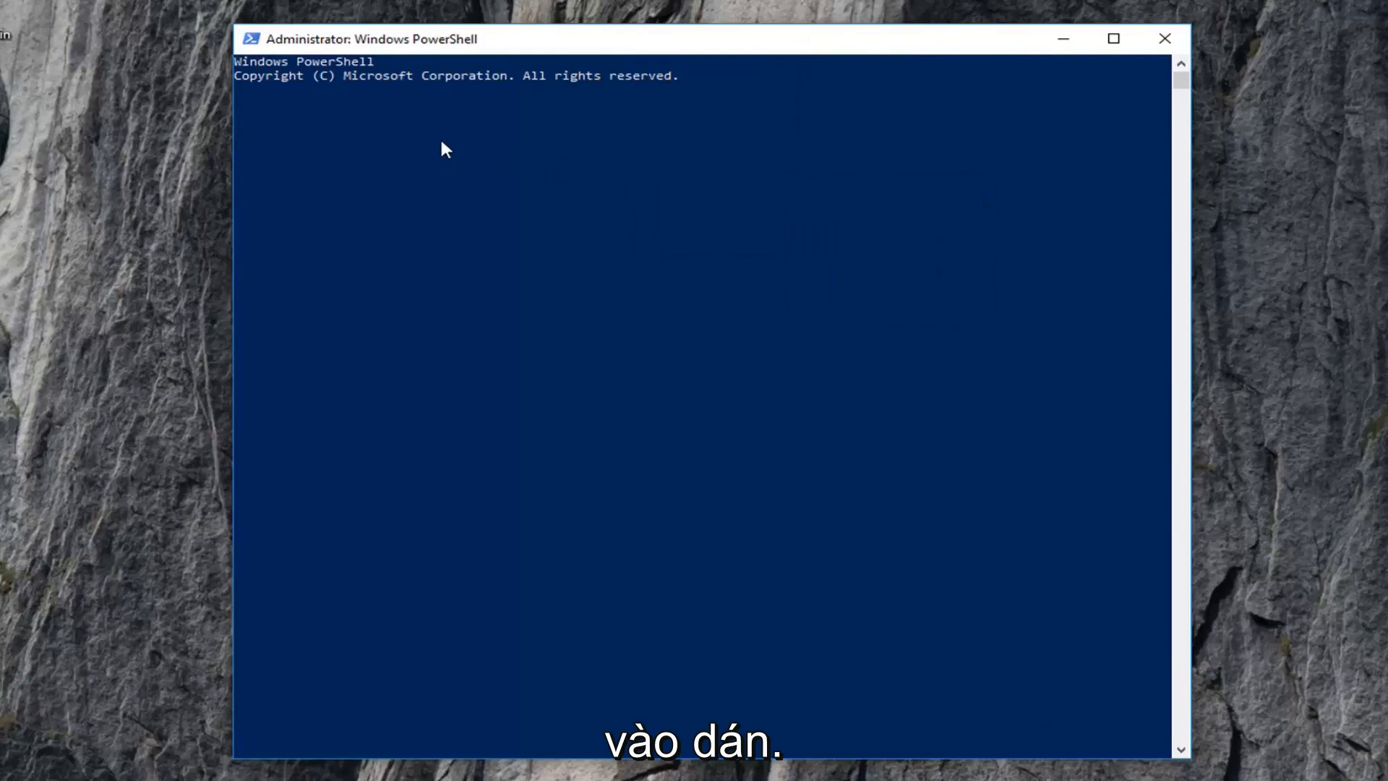
mouse_move(459, 145)
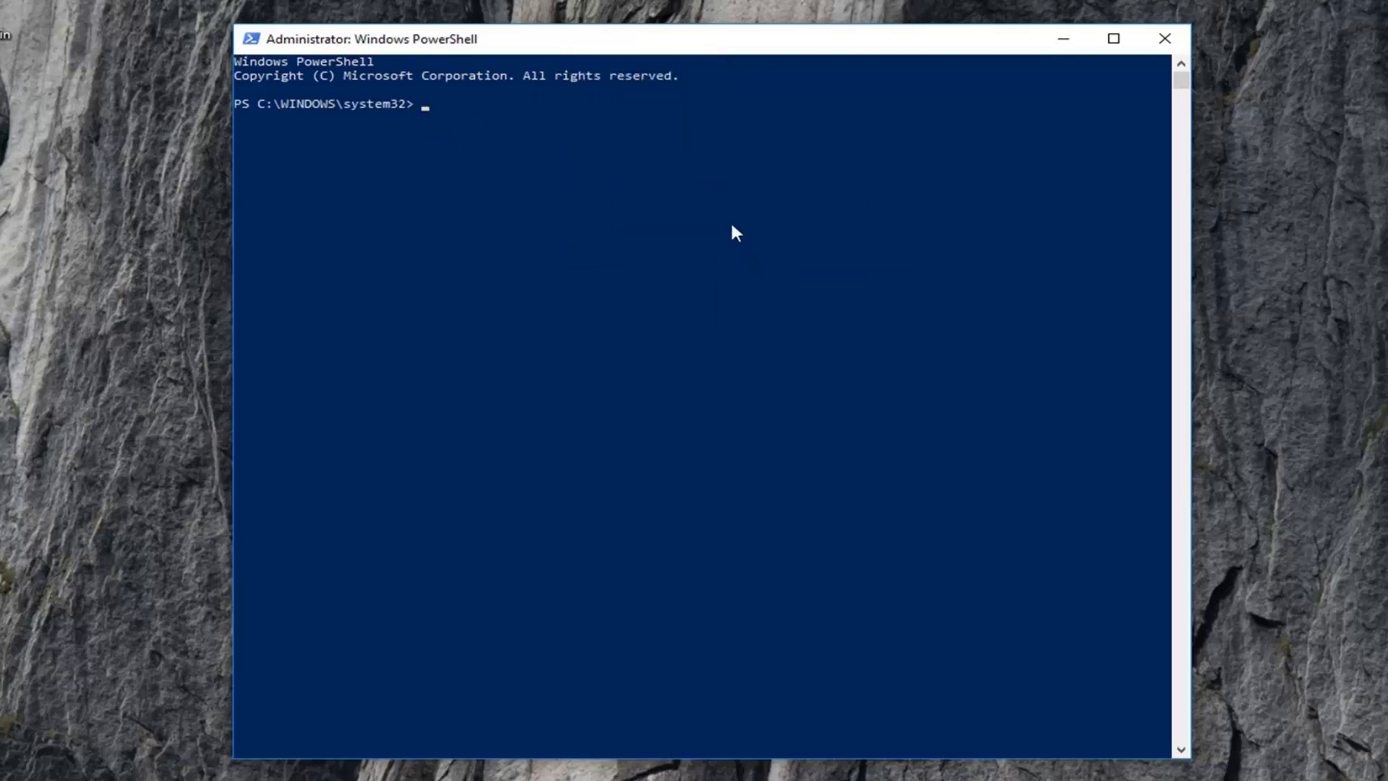
type("slmgr.vbs /upk")
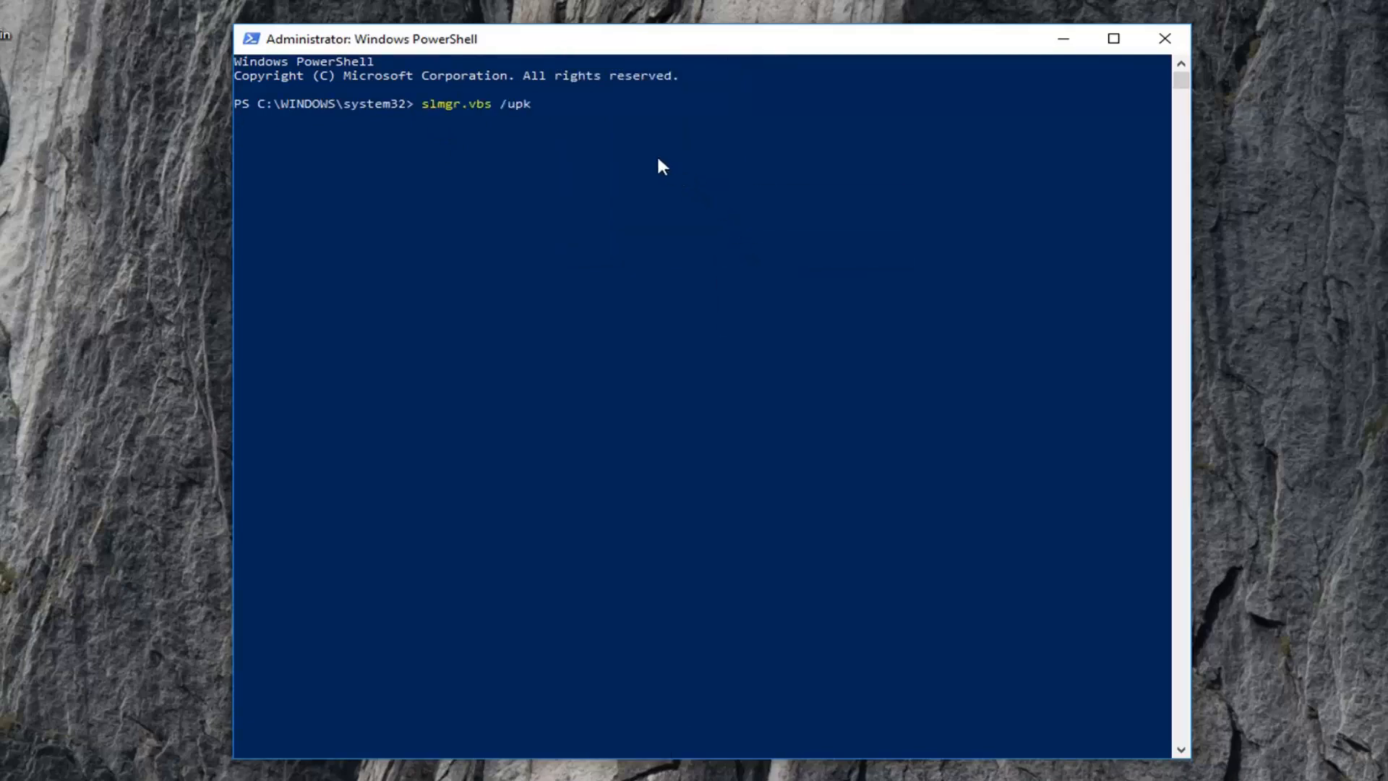
key("Return")
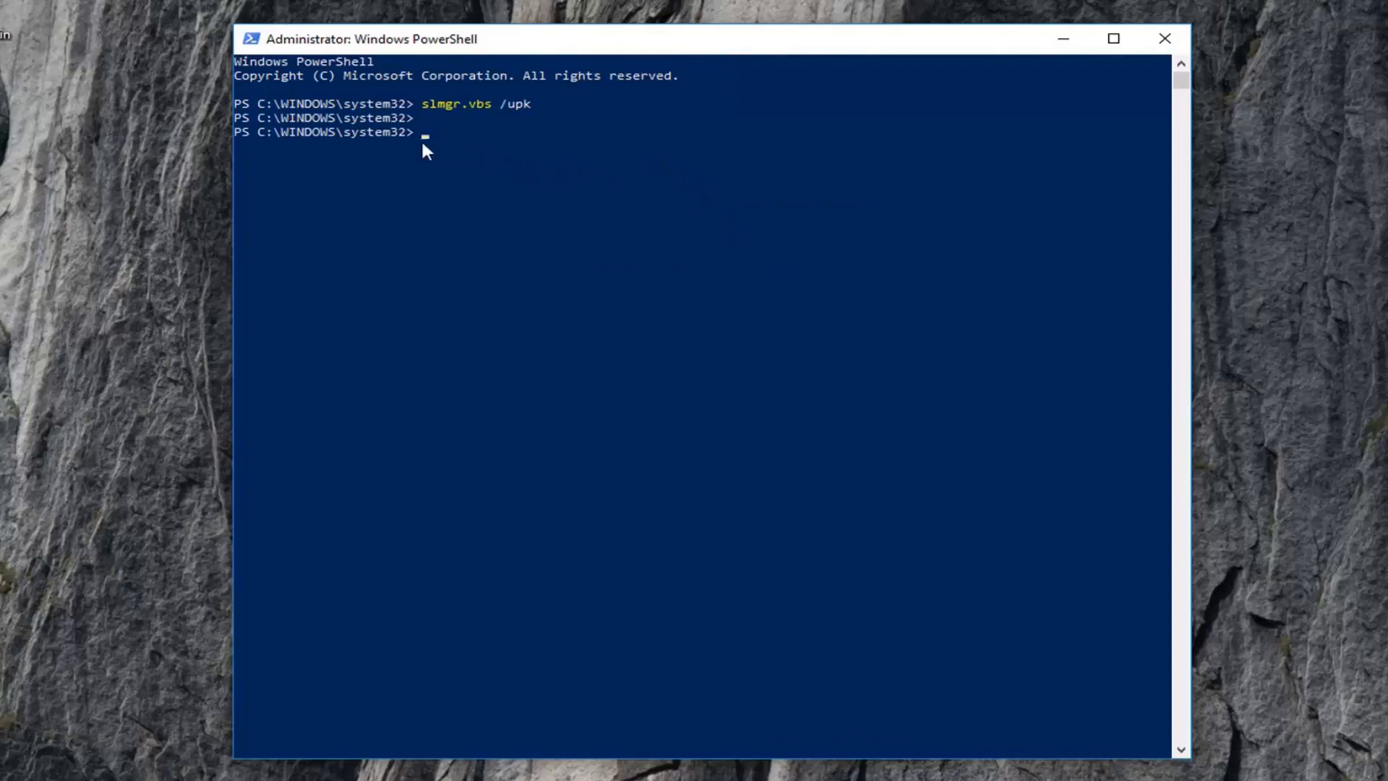
mouse_move(471, 161)
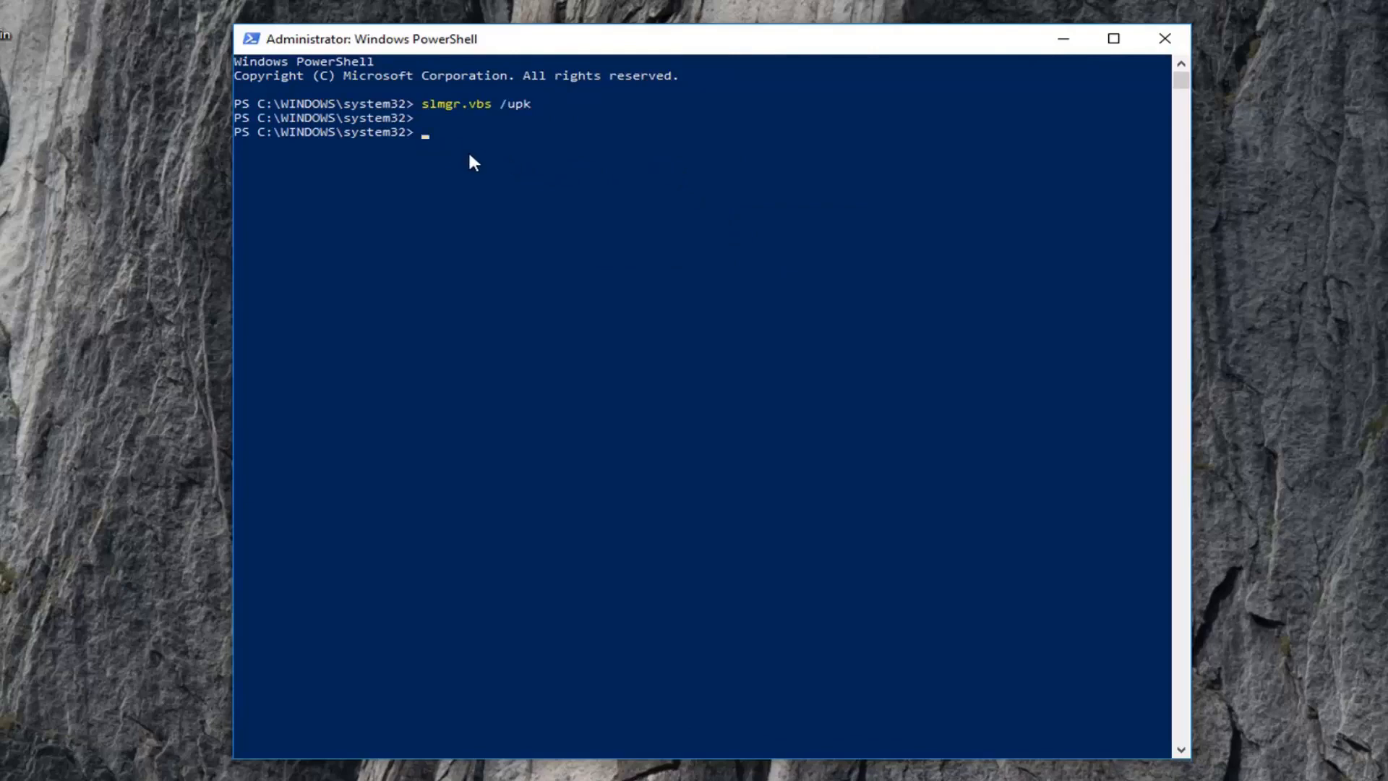
mouse_move(695, 50)
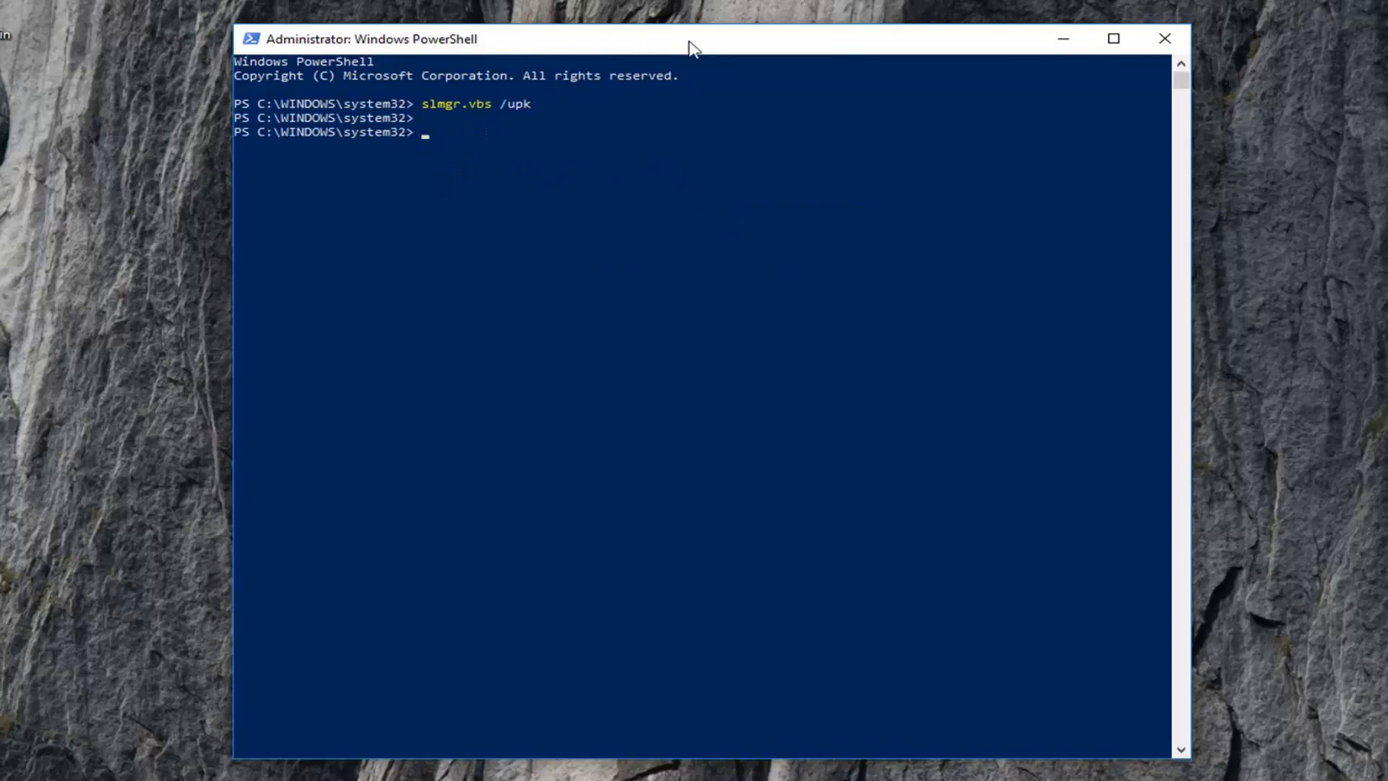
Paste the command, dismiss the product-key-uninstalled message and close PowerShell
right_click(880, 246)
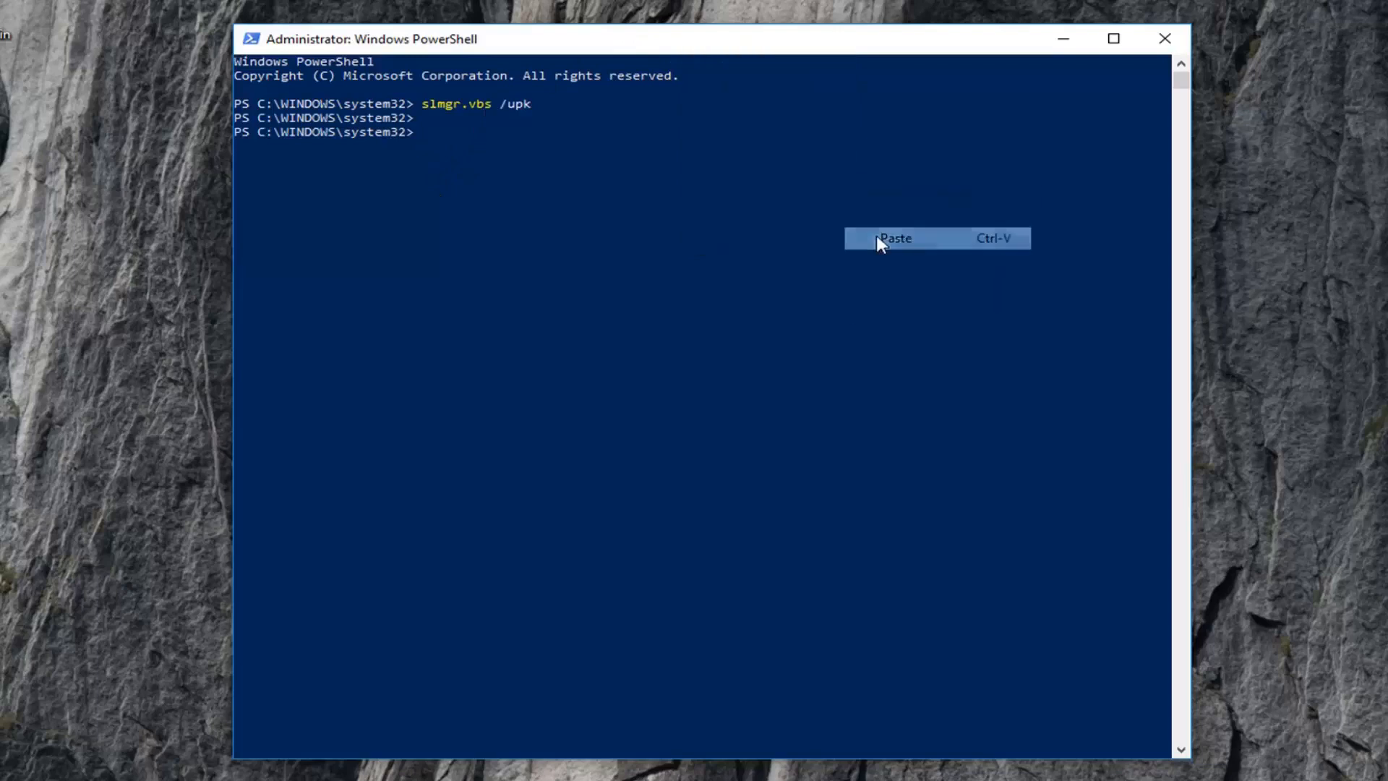
left_click(895, 237)
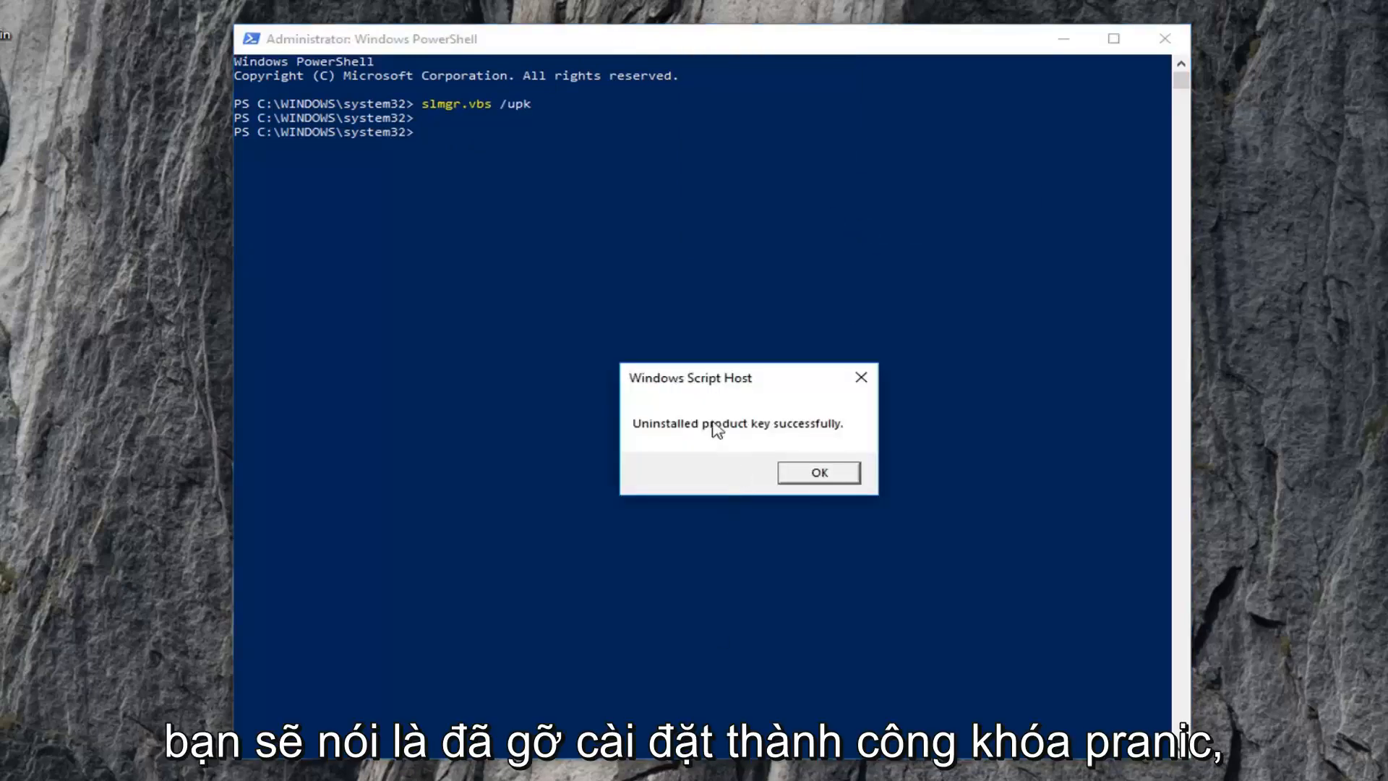
mouse_move(788, 462)
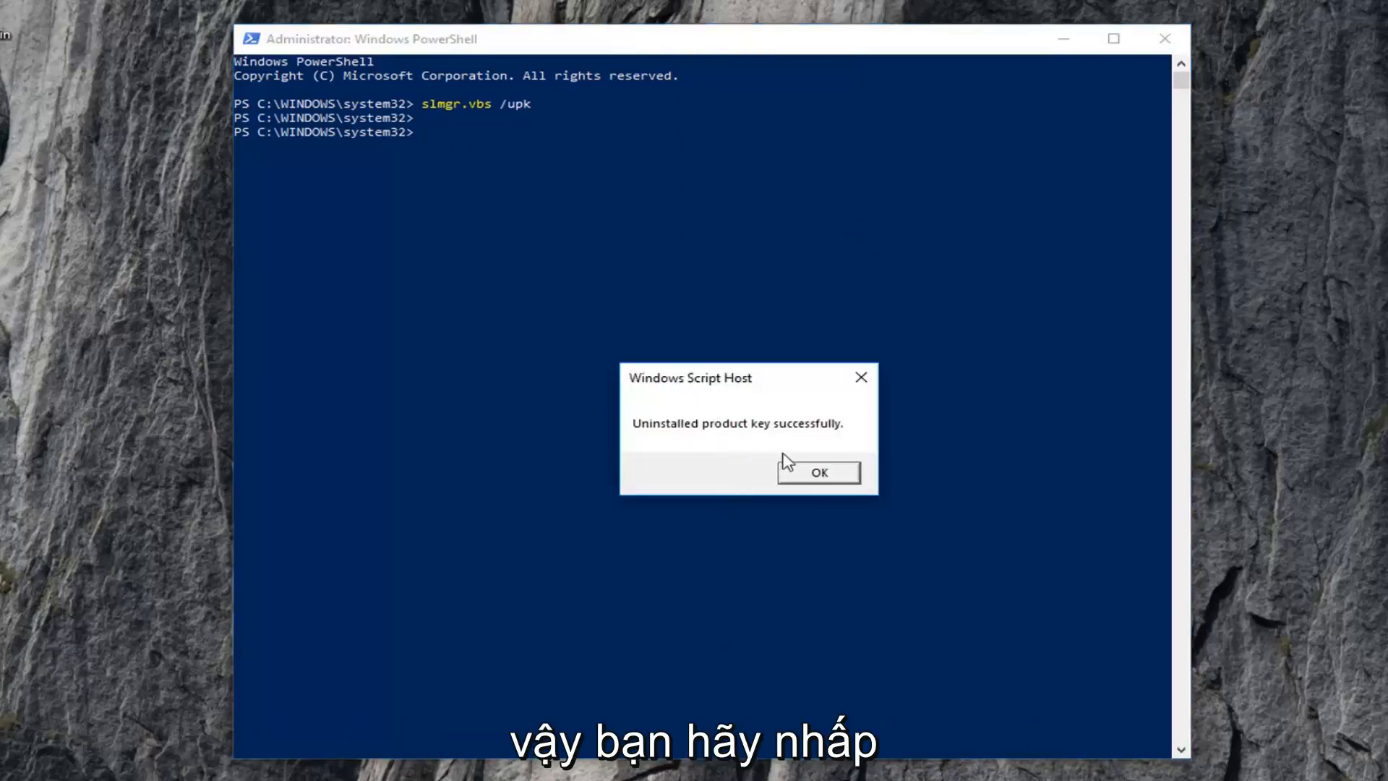
left_click(817, 471)
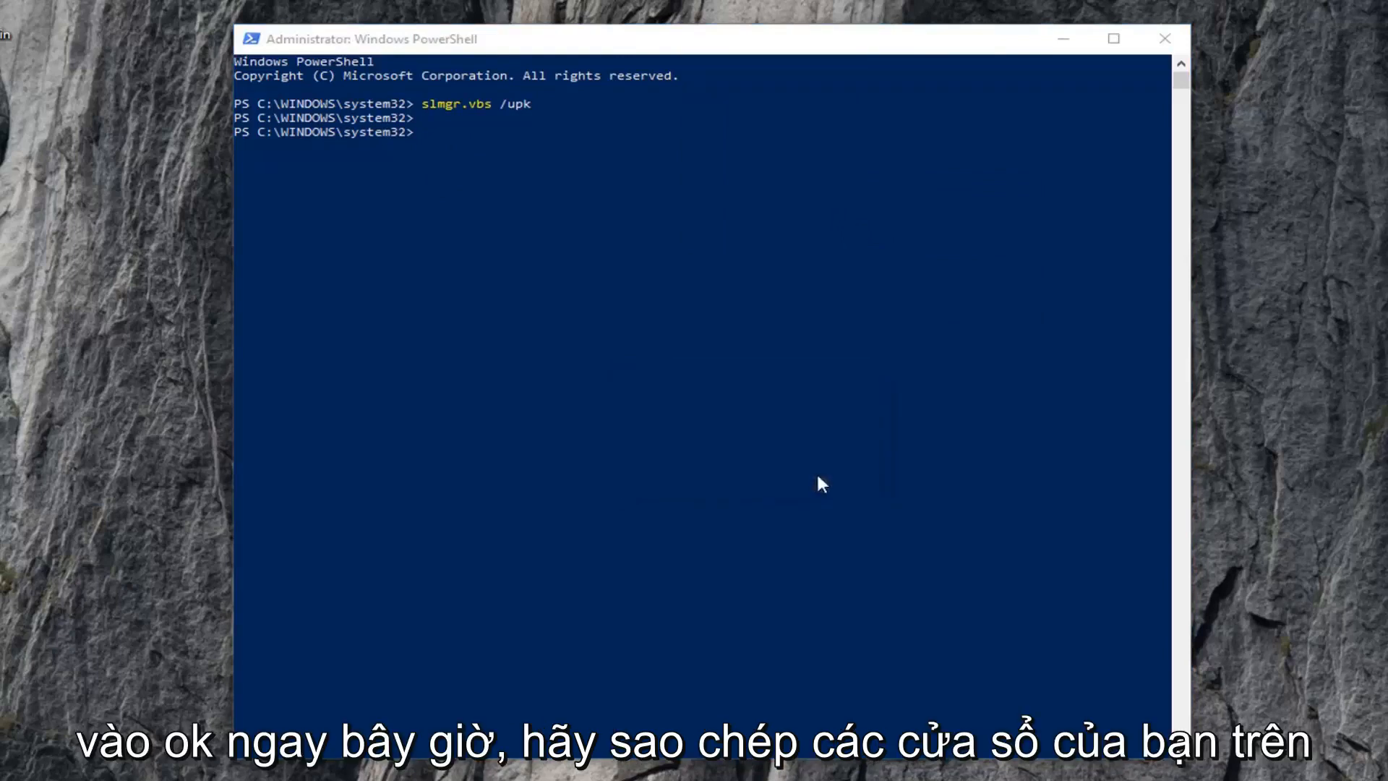
mouse_move(1141, 72)
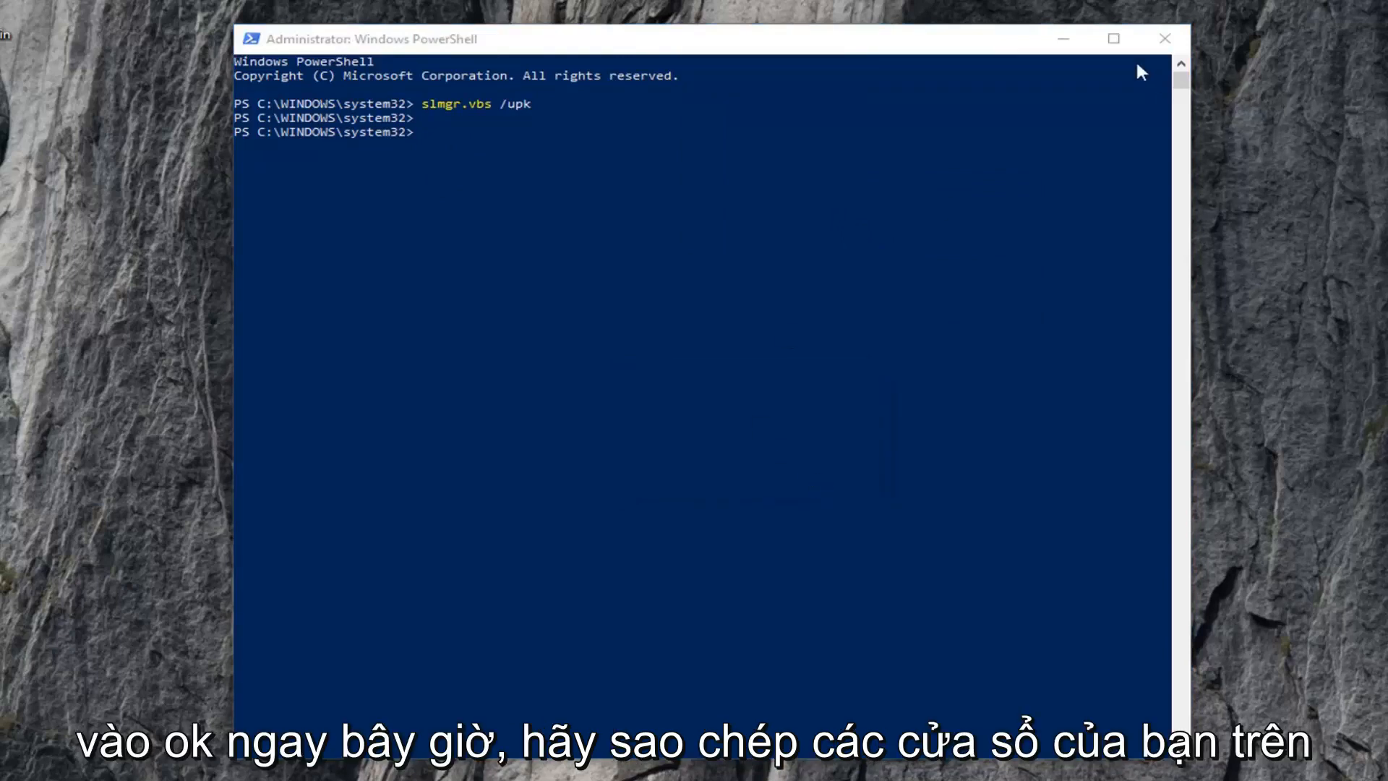
mouse_move(1166, 39)
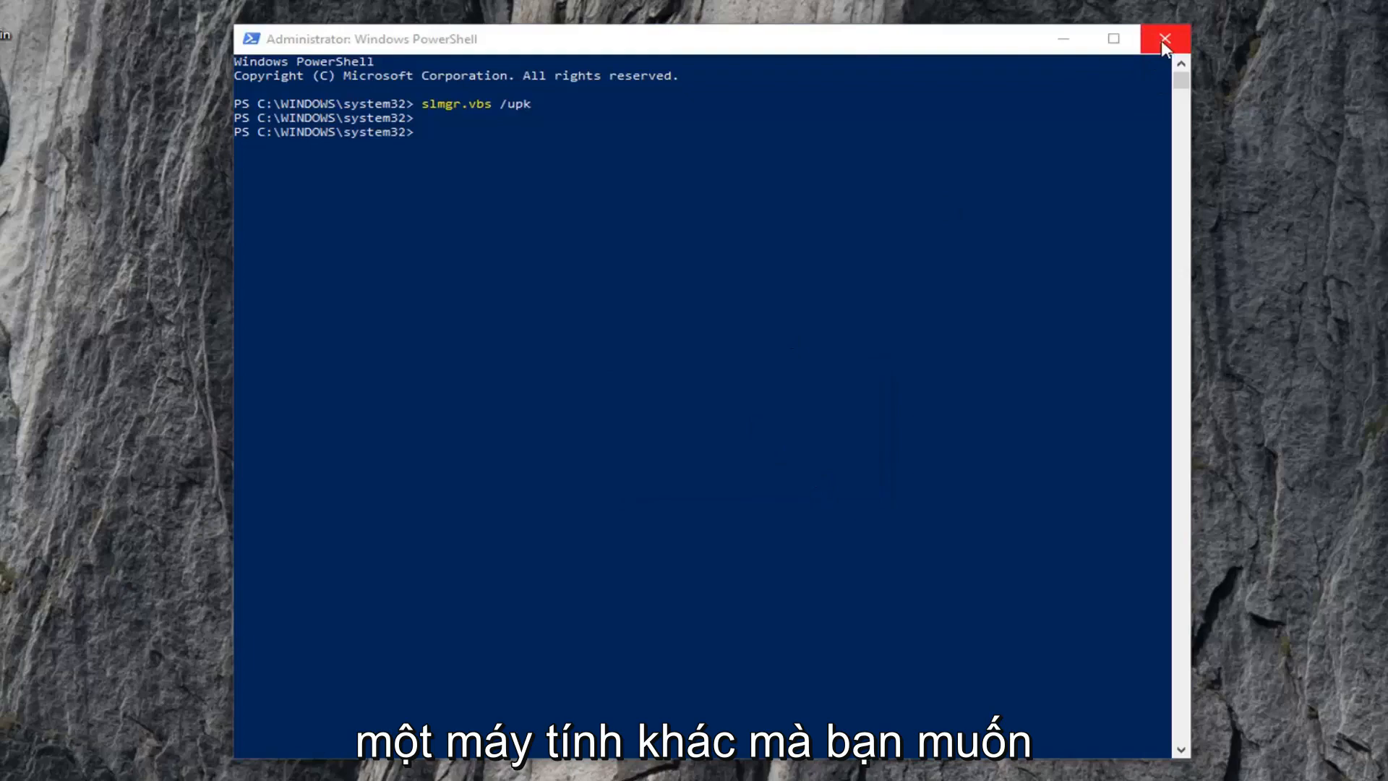
left_click(1164, 37)
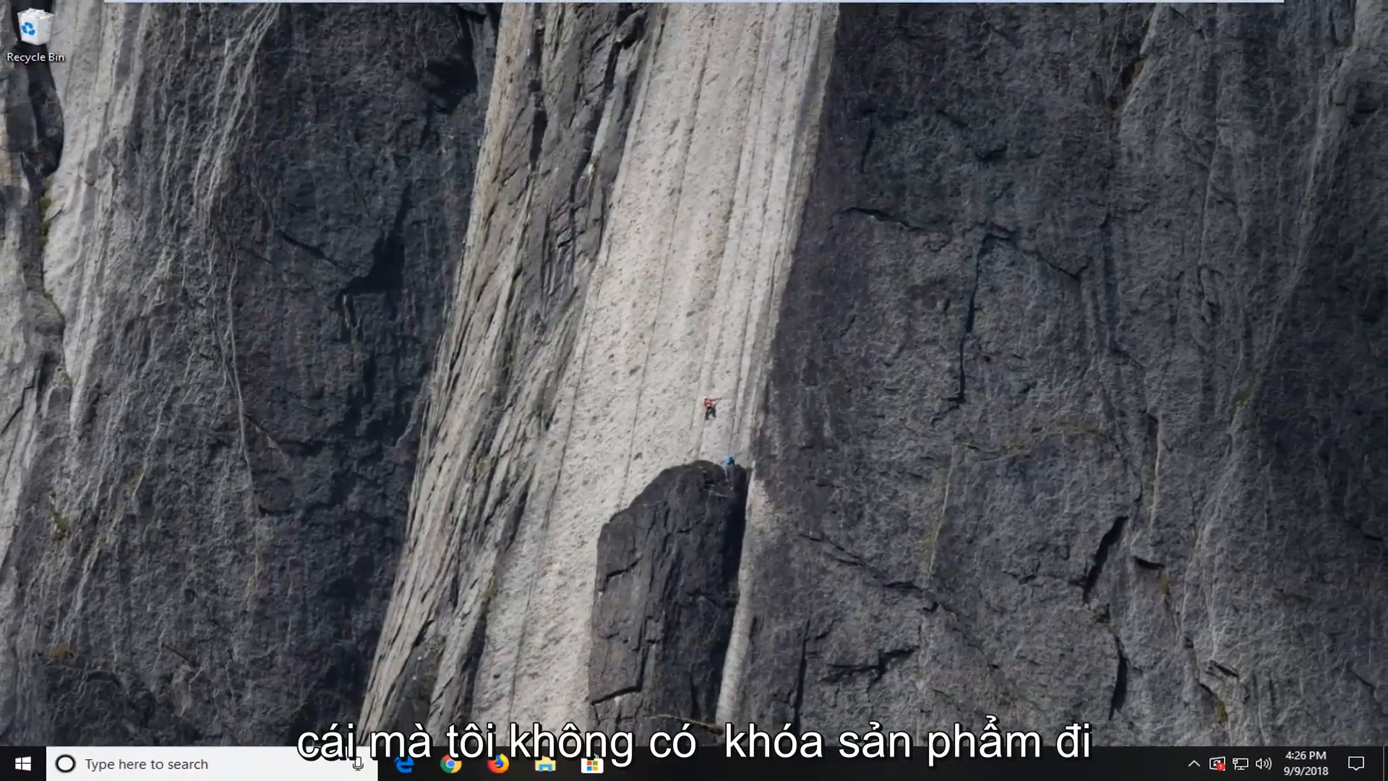